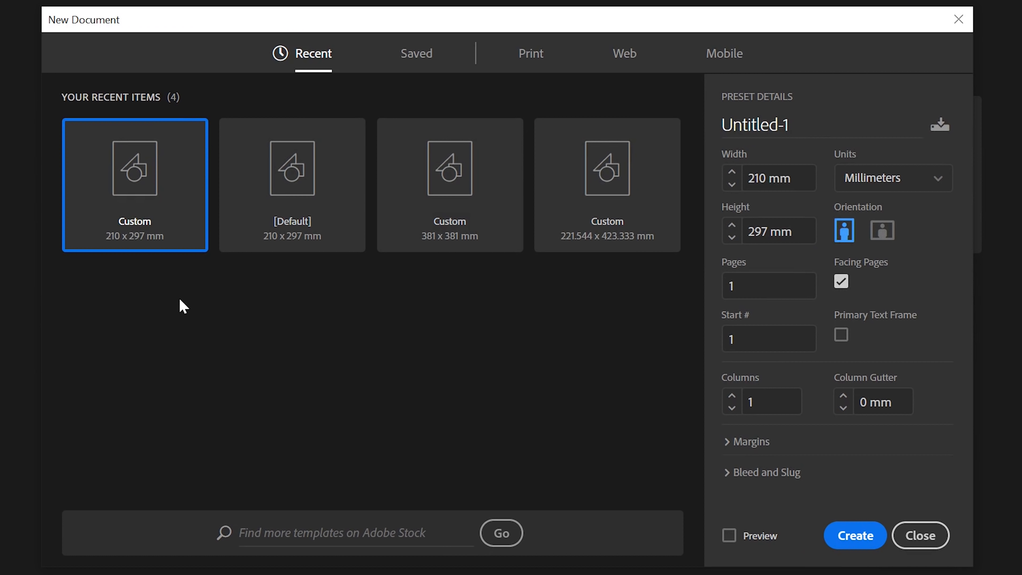
- Create a blank A4 portrait print document with margins and bleed settings expanded
click(530, 53)
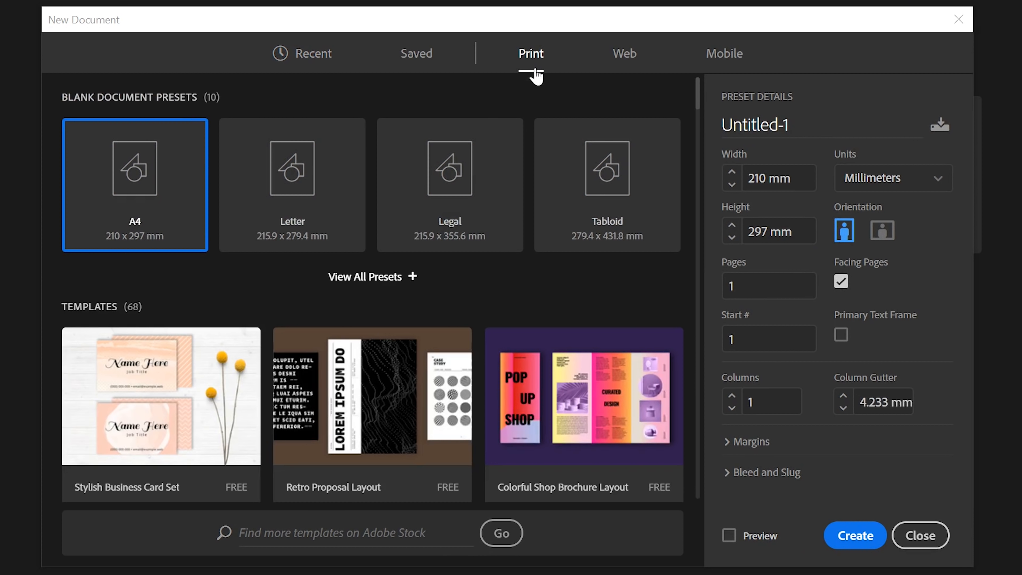
mouse_move(362, 194)
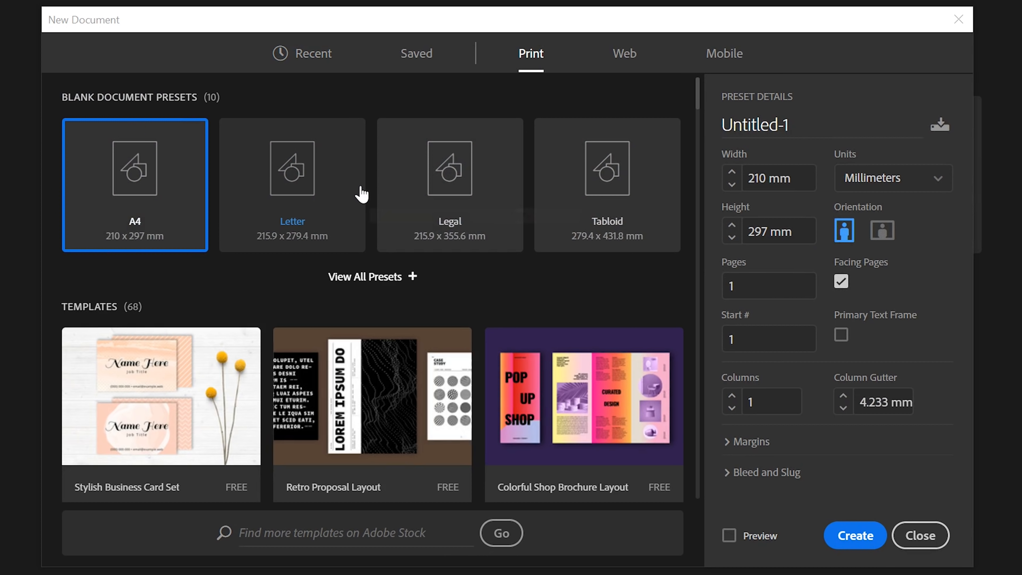
mouse_move(842, 229)
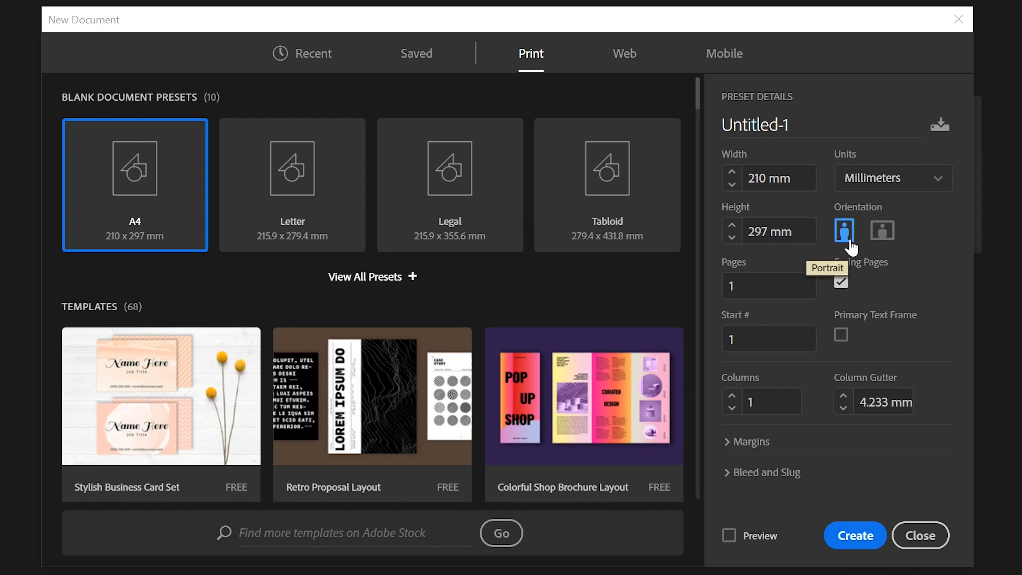
mouse_move(774, 487)
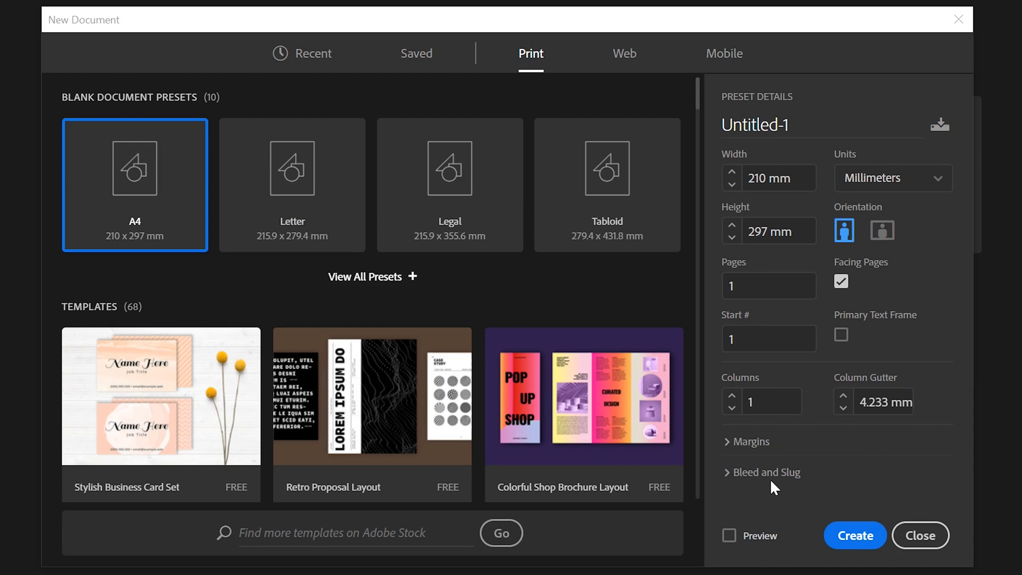
click(751, 441)
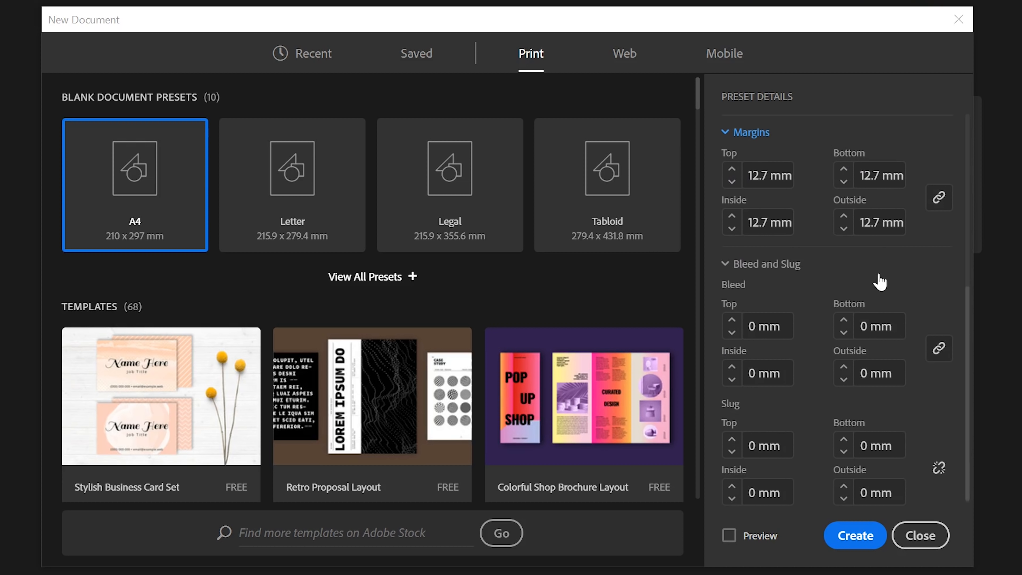
click(854, 534)
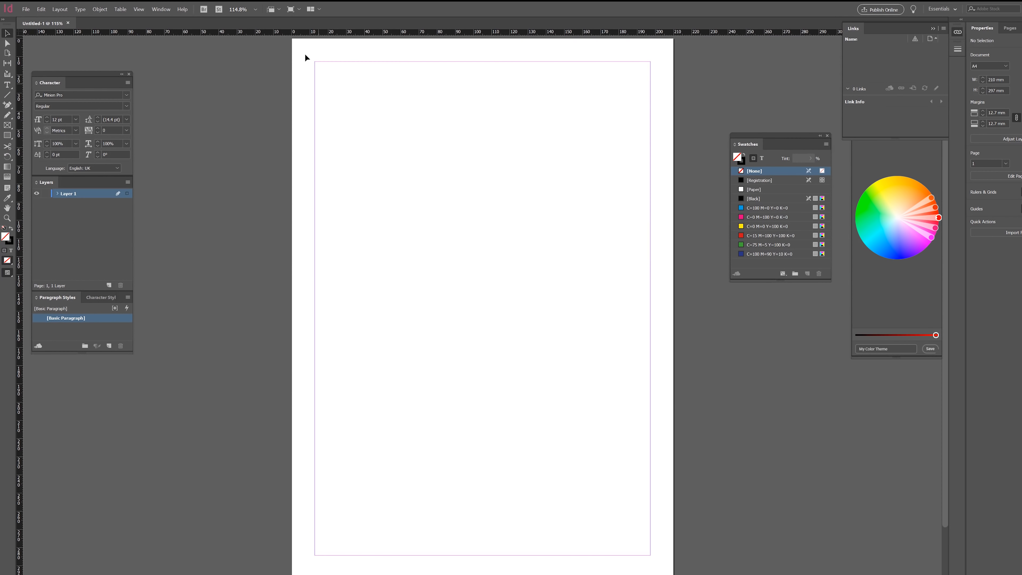
mouse_move(320, 64)
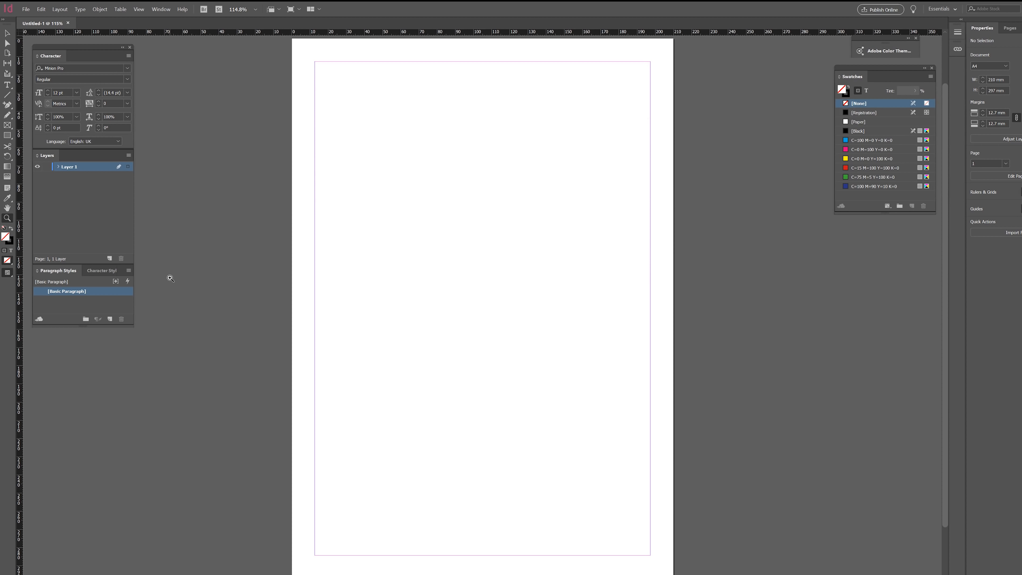
mouse_move(99, 271)
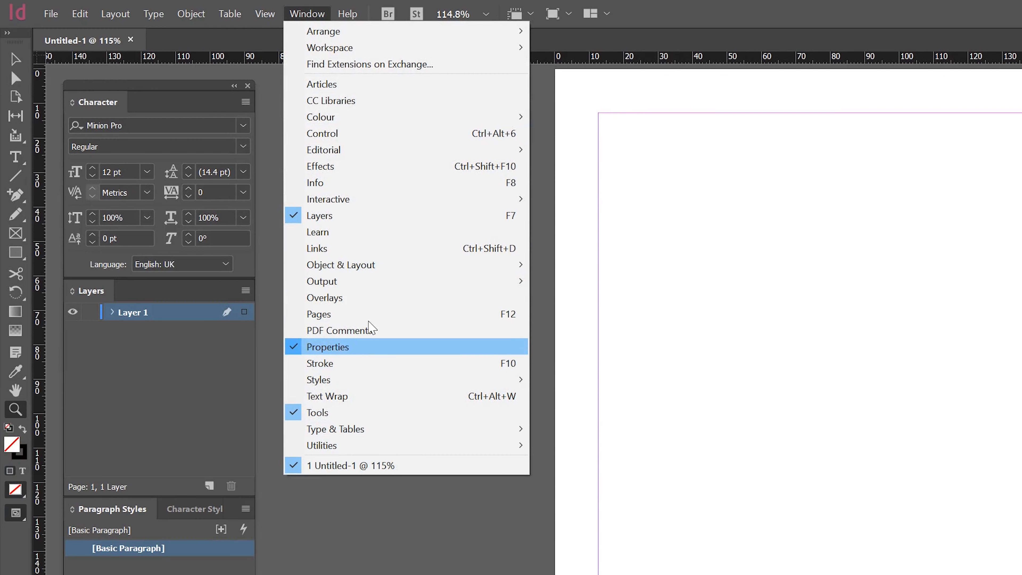
mouse_move(360, 235)
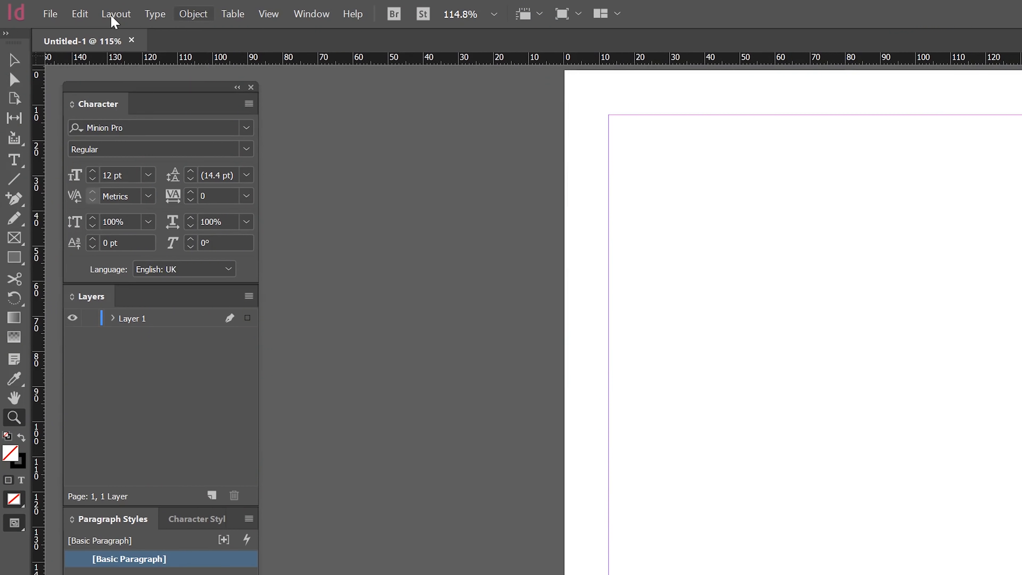
- Create a 20-row, 24-column guide grid with 0 mm gutters fitted to the page
click(116, 13)
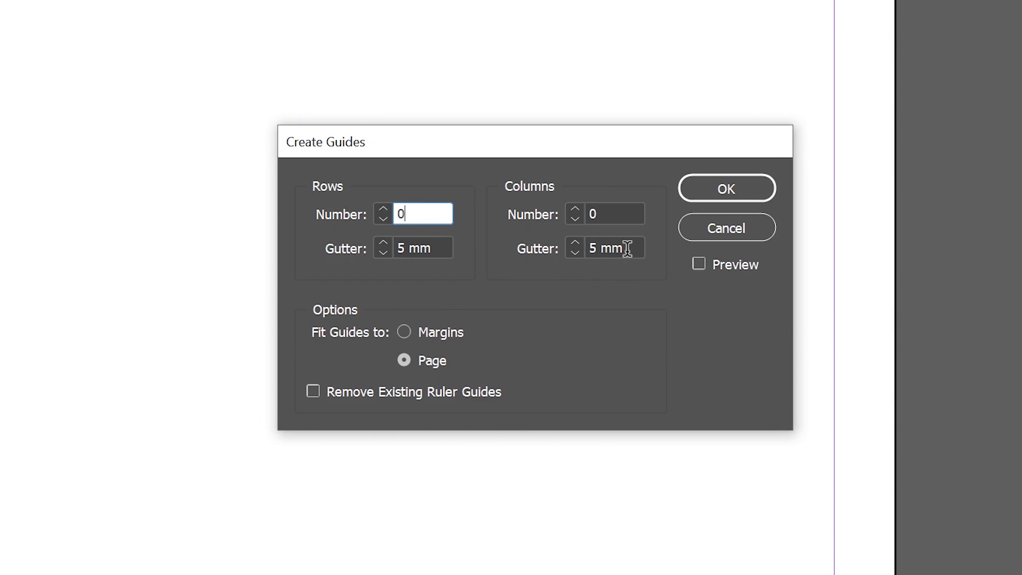
click(612, 214)
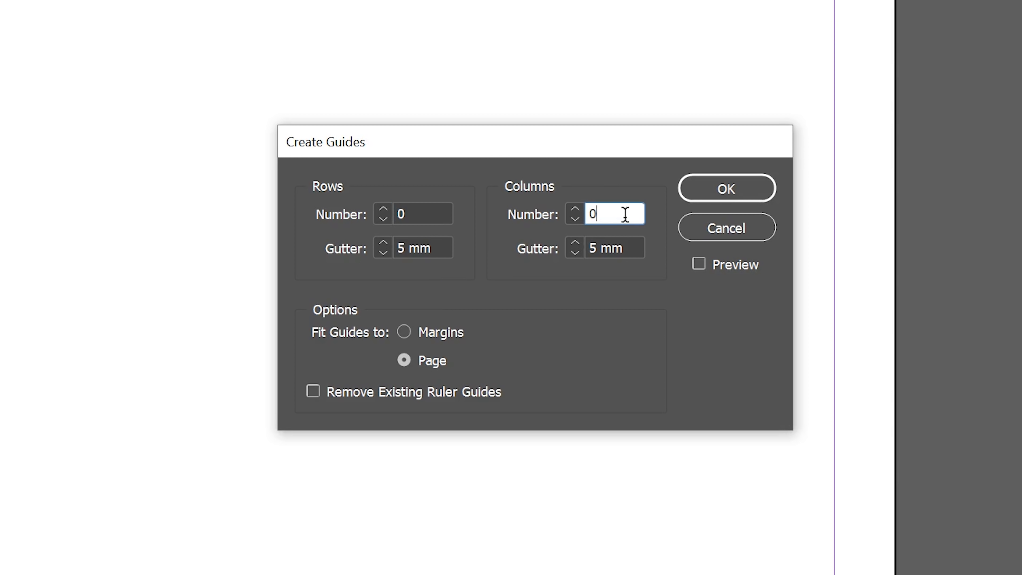
click(422, 215)
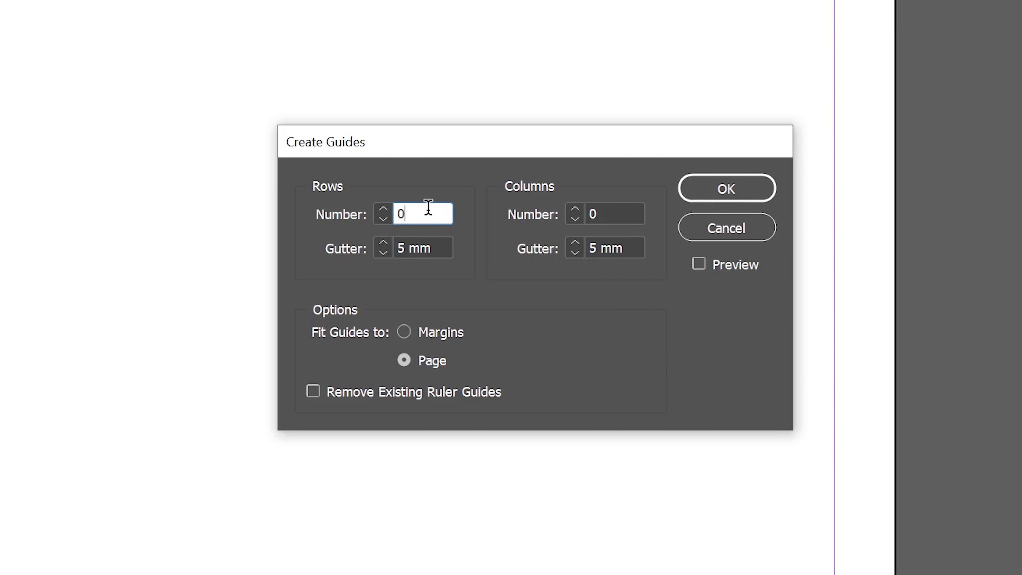
text(20)
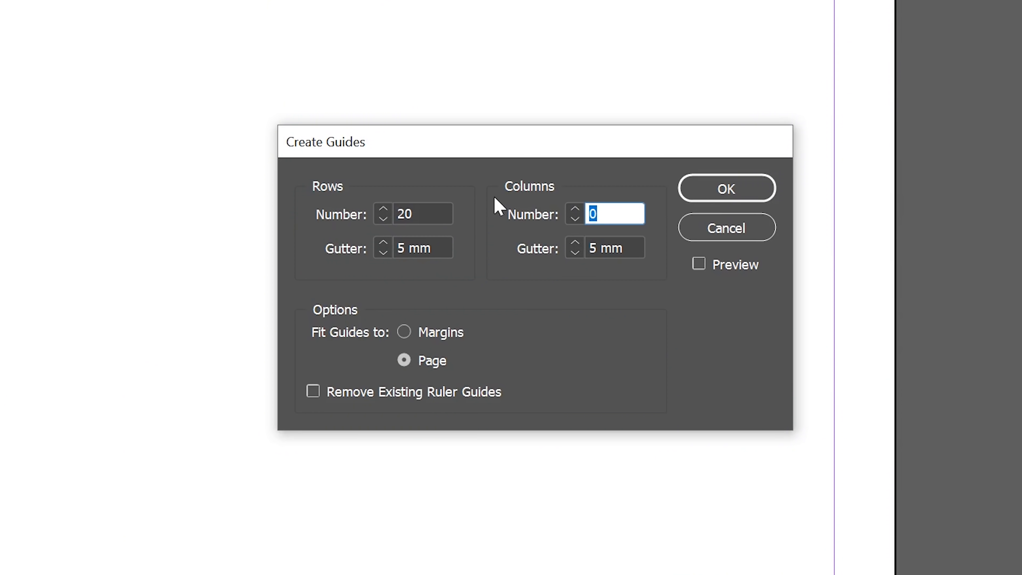
text(24)
click(422, 248)
text(0)
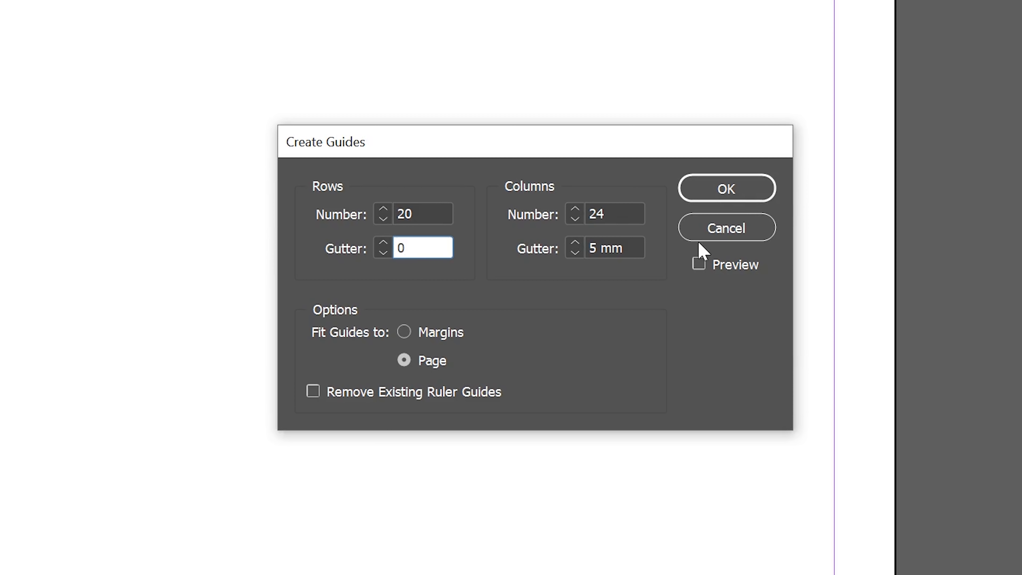
triple_click(604, 247)
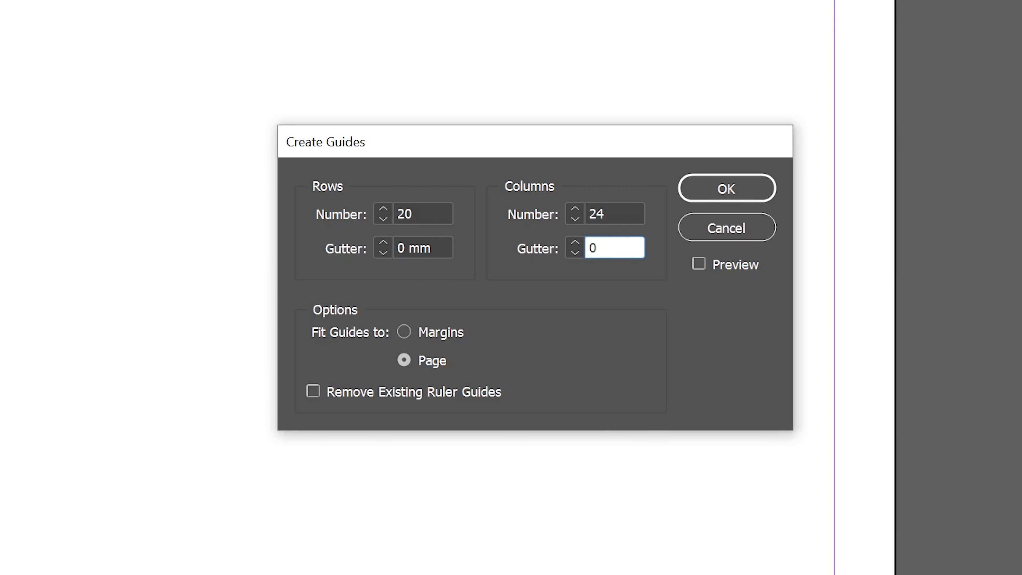
click(726, 188)
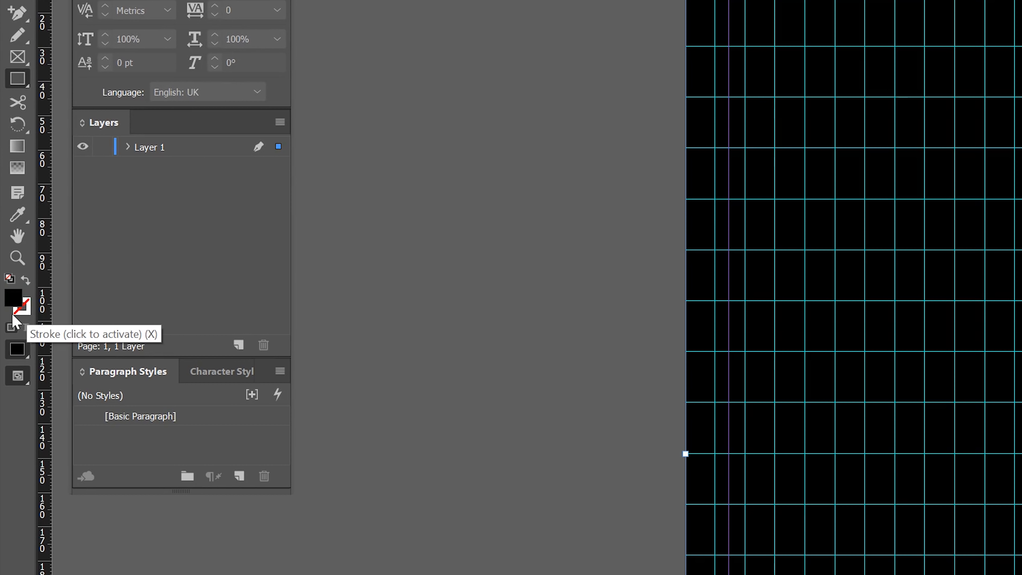
- Give the full-page rectangle a pink fill via the Fill swatch colour picker
double_click(20, 307)
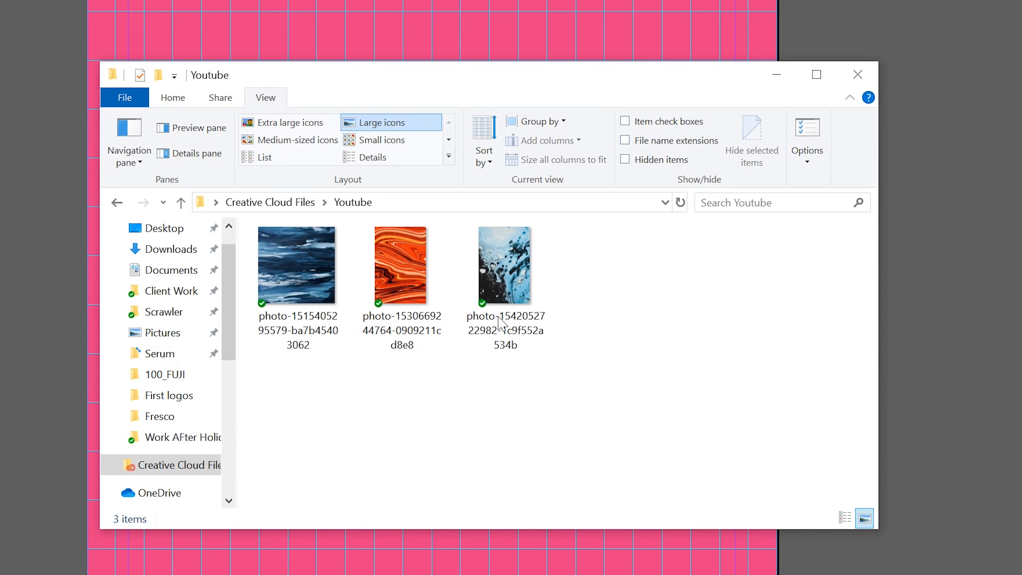
mouse_move(693, 203)
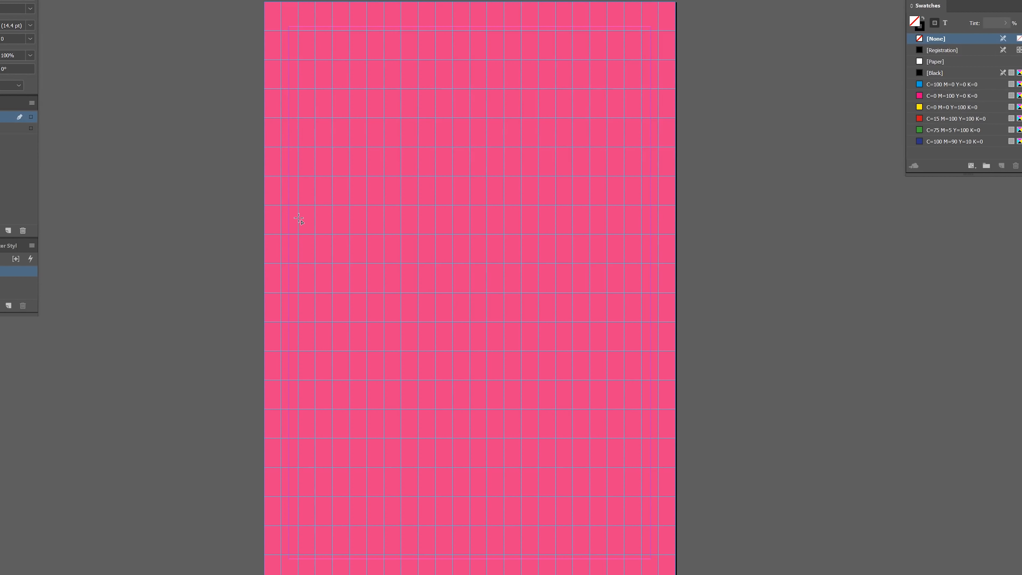
mouse_move(280, 220)
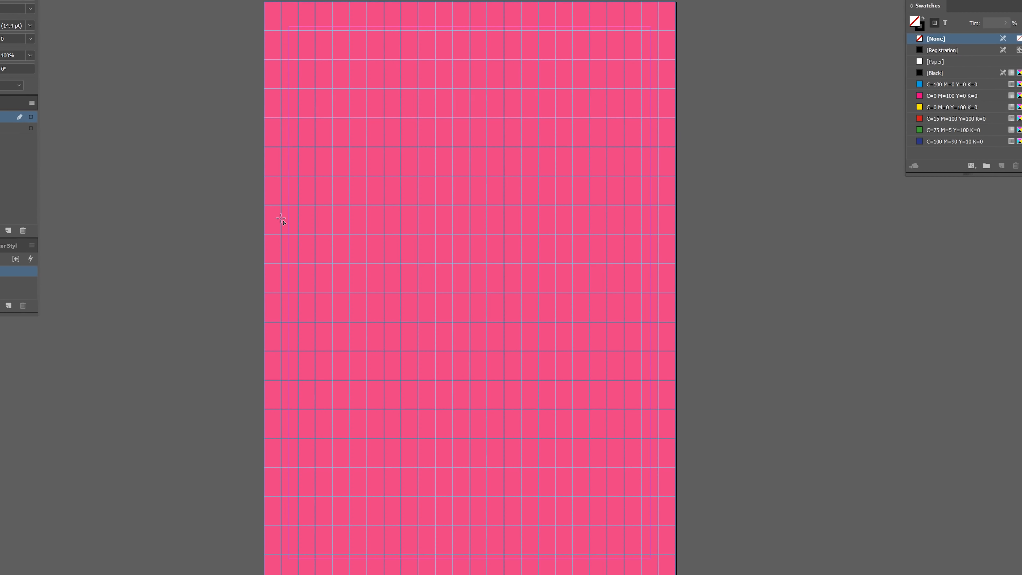
mouse_move(282, 206)
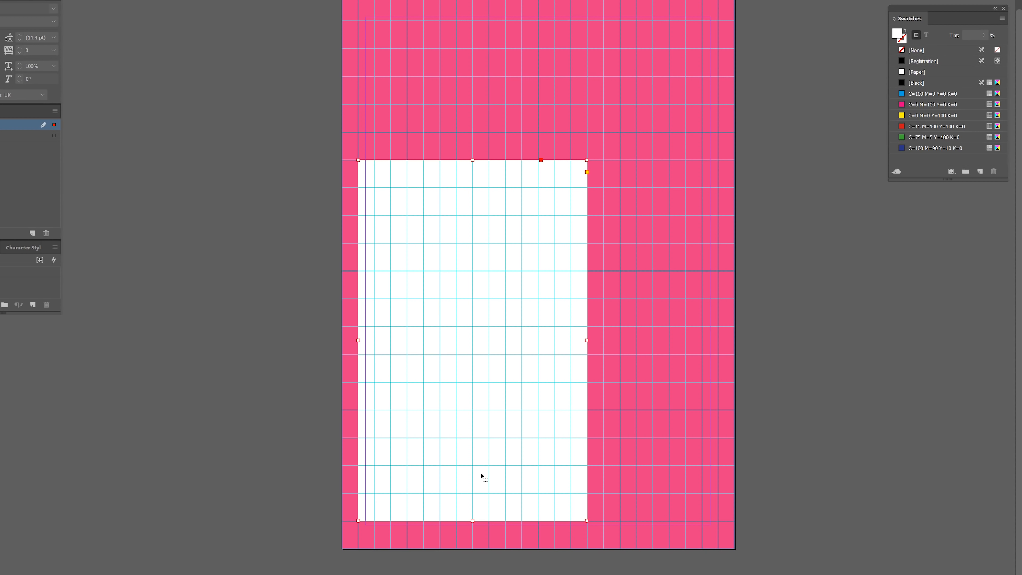
mouse_move(546, 77)
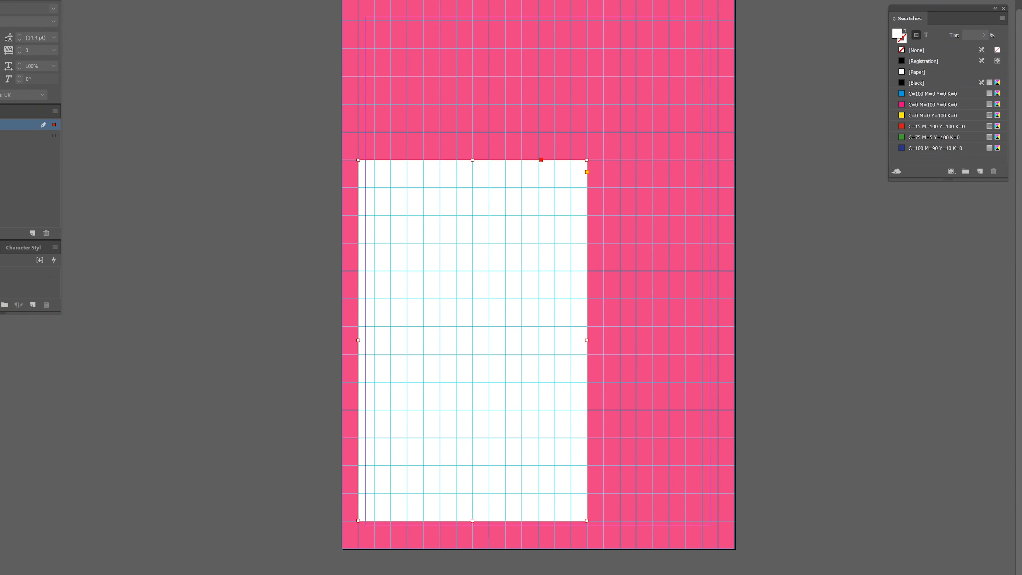
mouse_move(605, 152)
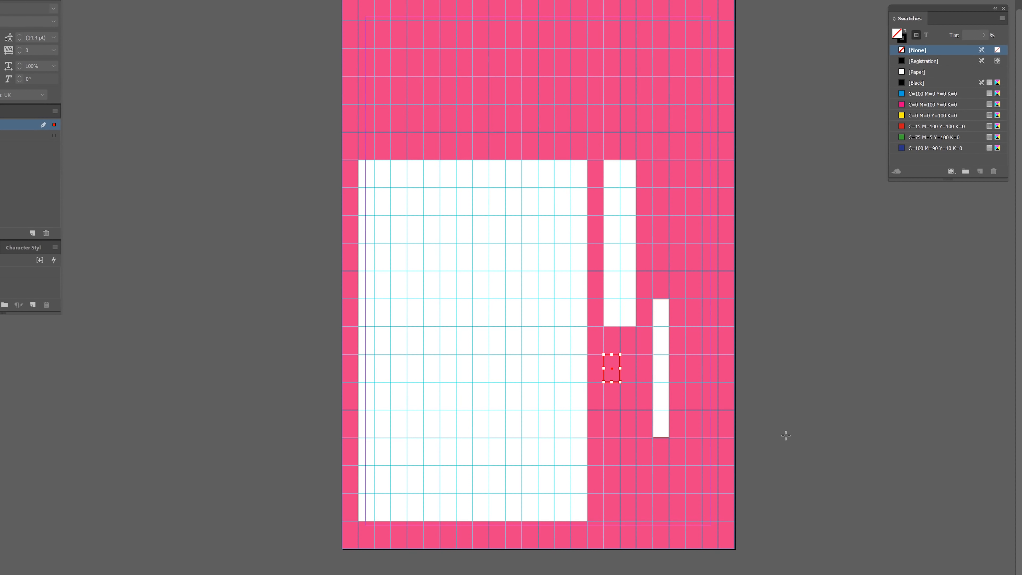
mouse_move(540, 379)
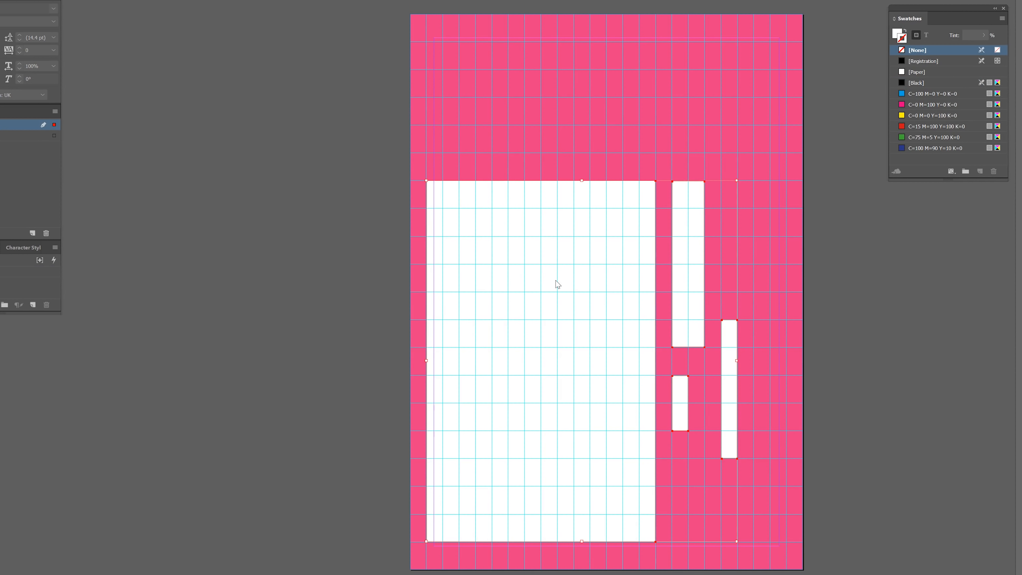
- Bring up the context options for the selected white frames
right_click(557, 284)
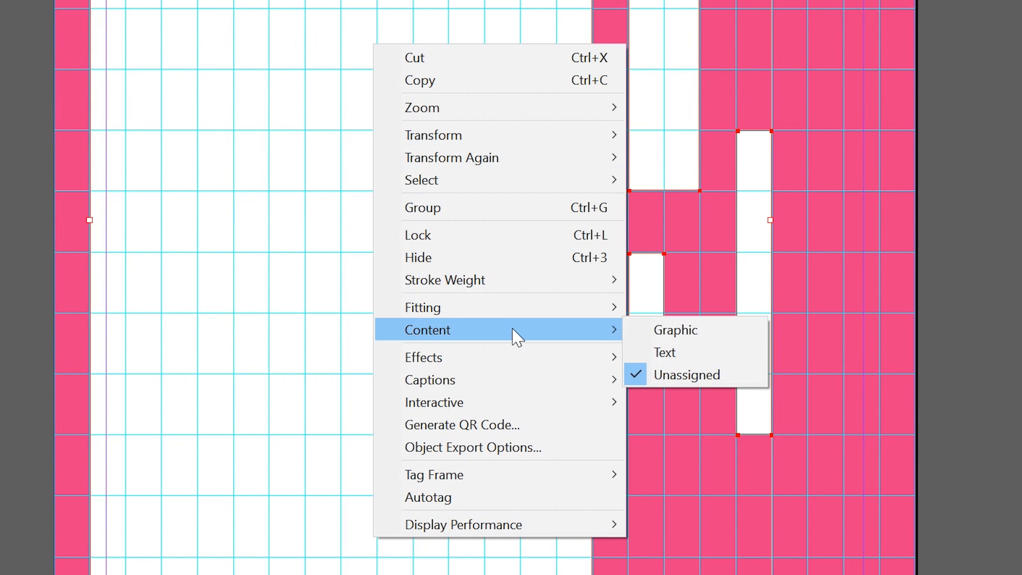
mouse_move(546, 335)
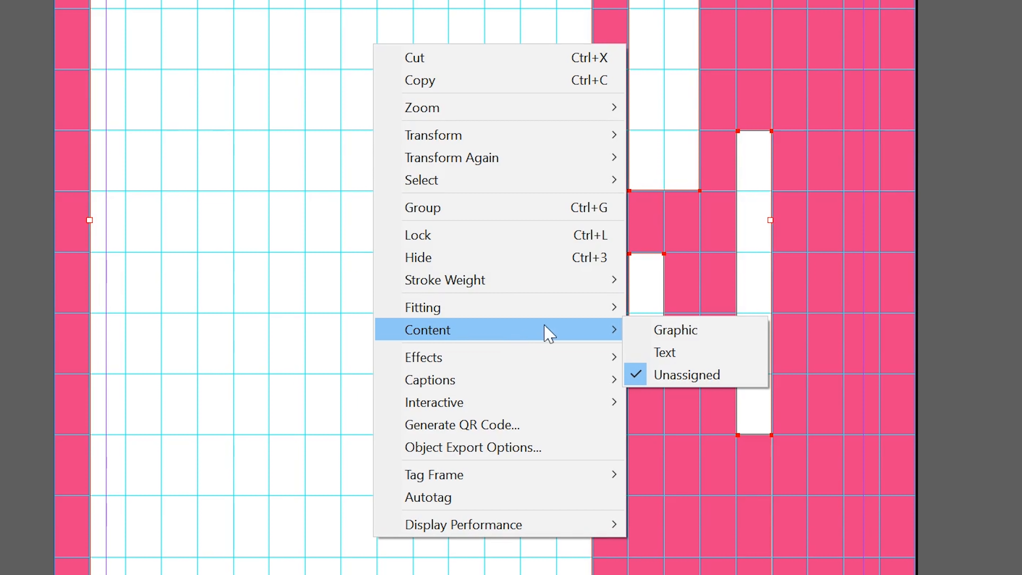
mouse_move(674, 330)
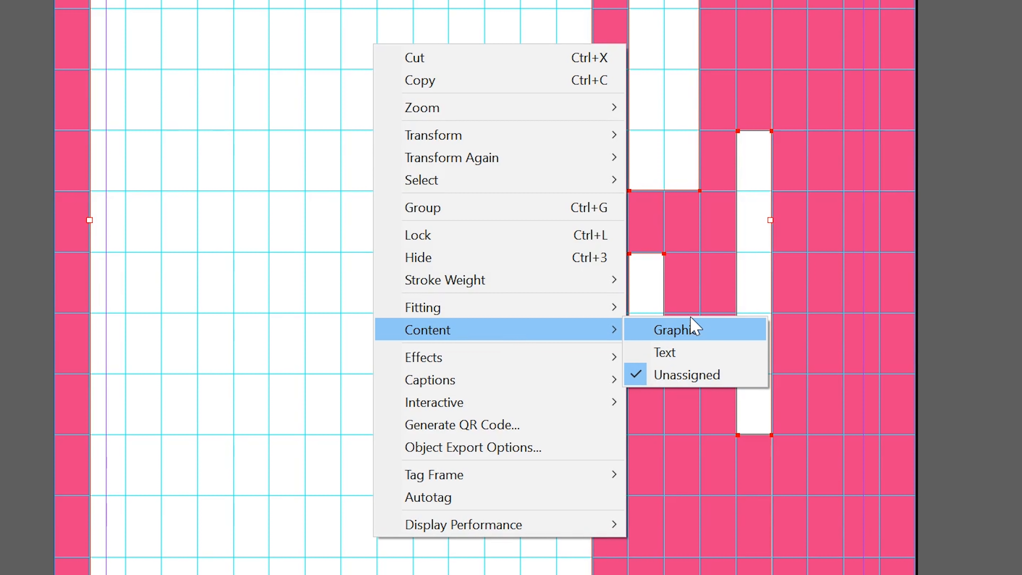
mouse_move(684, 317)
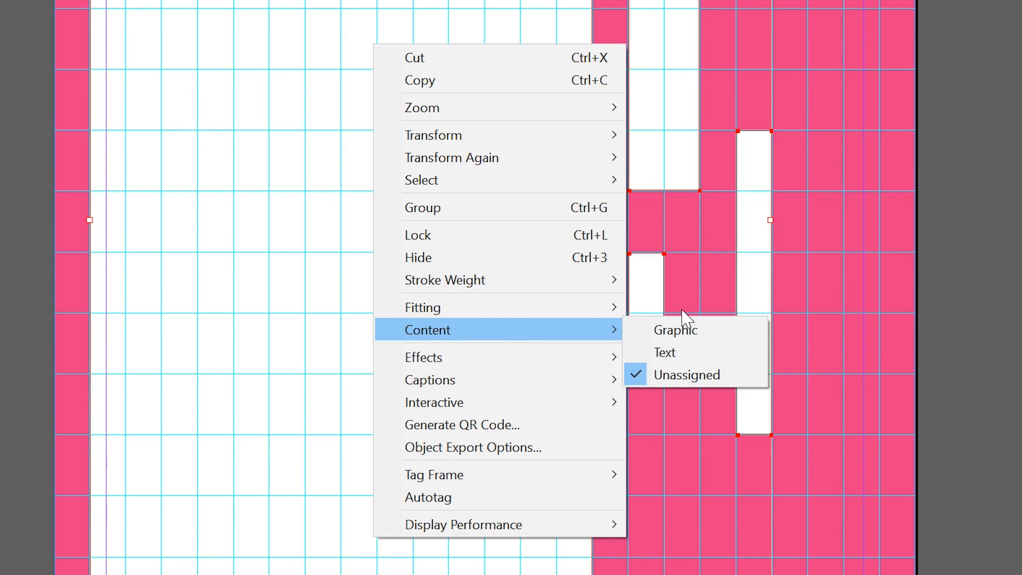
- Convert the empty frames to graphic content holders
click(676, 330)
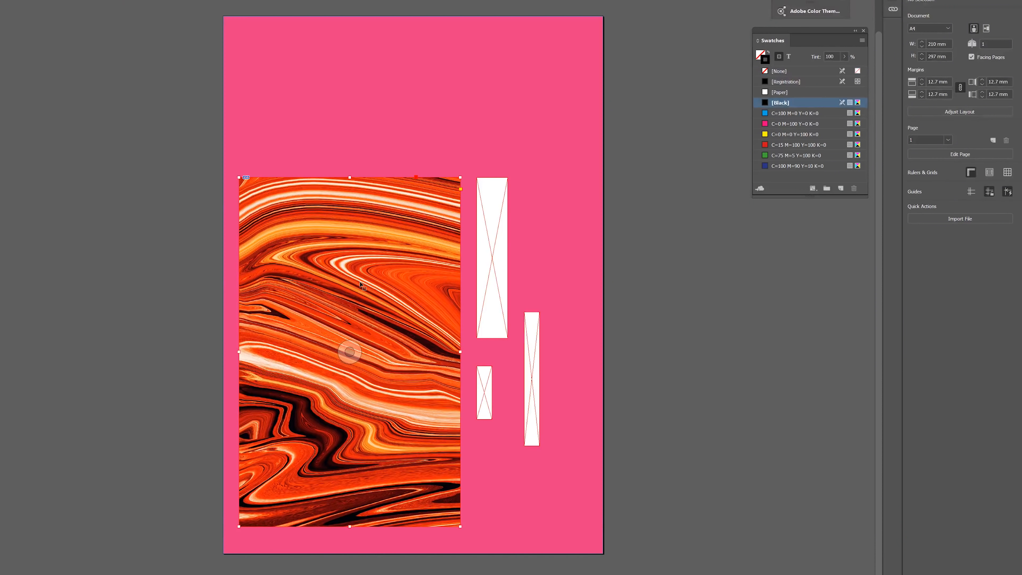
- Set the large marbled image to Multiply blend so it reads red on the pink page
click(349, 352)
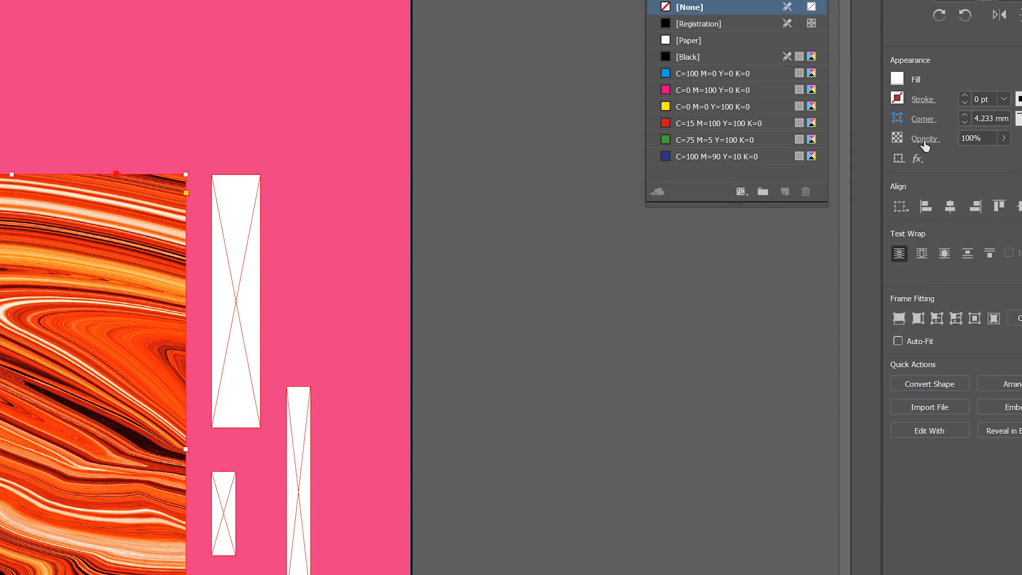
click(934, 138)
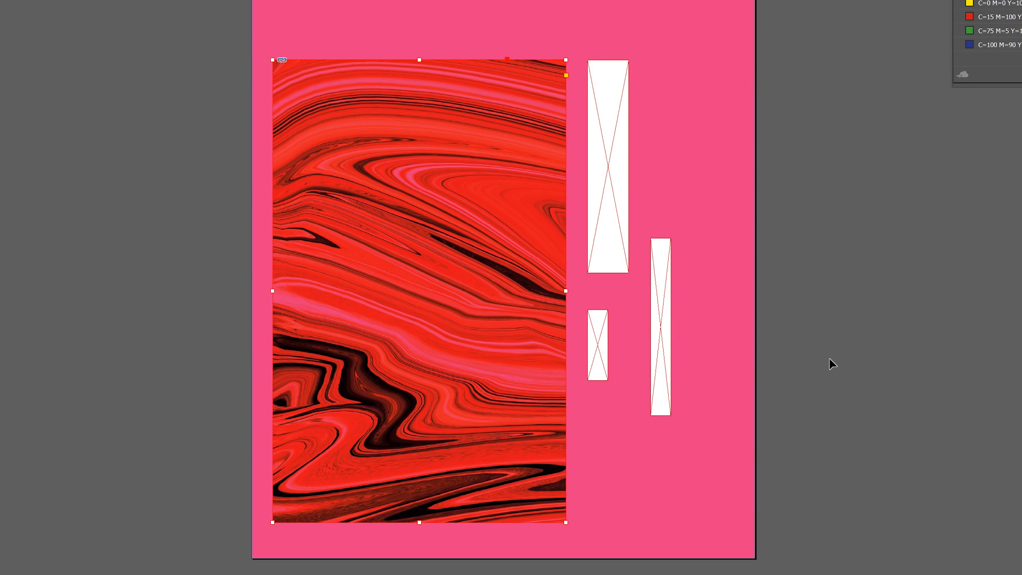
click(642, 192)
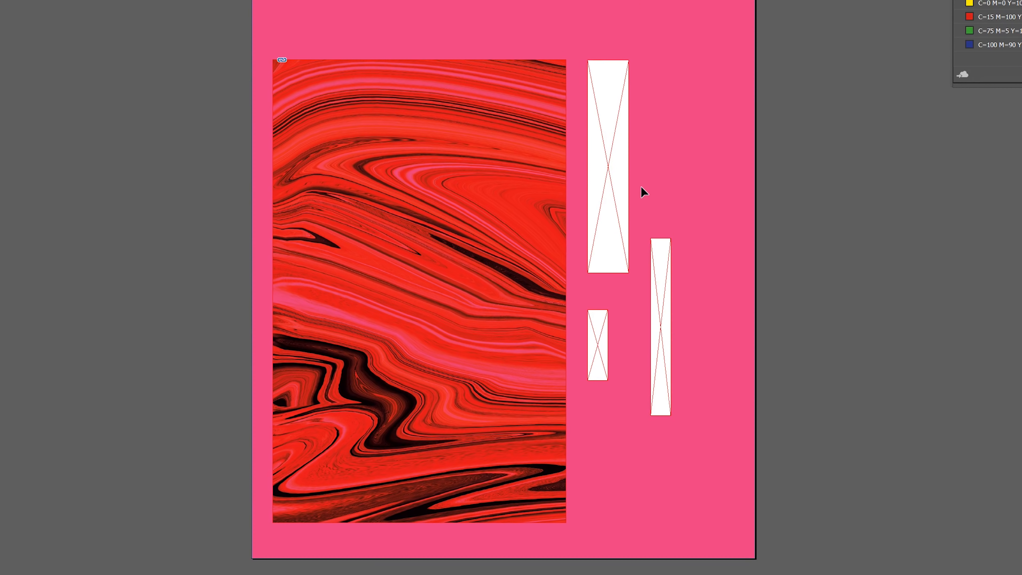
mouse_move(605, 65)
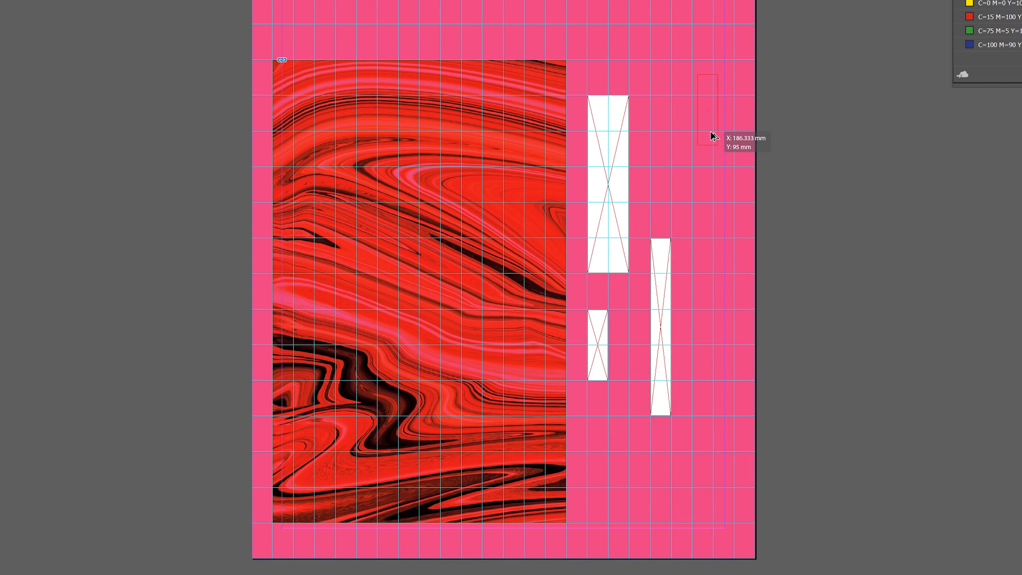
- Finish the tall top-right frame and place the blue marbled image in the narrow frames
click(705, 130)
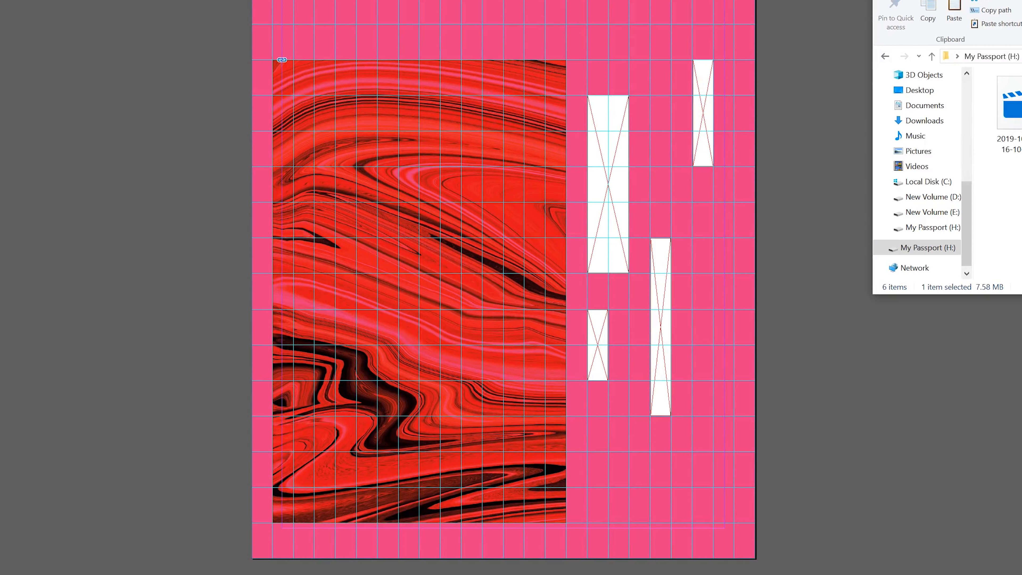
click(607, 182)
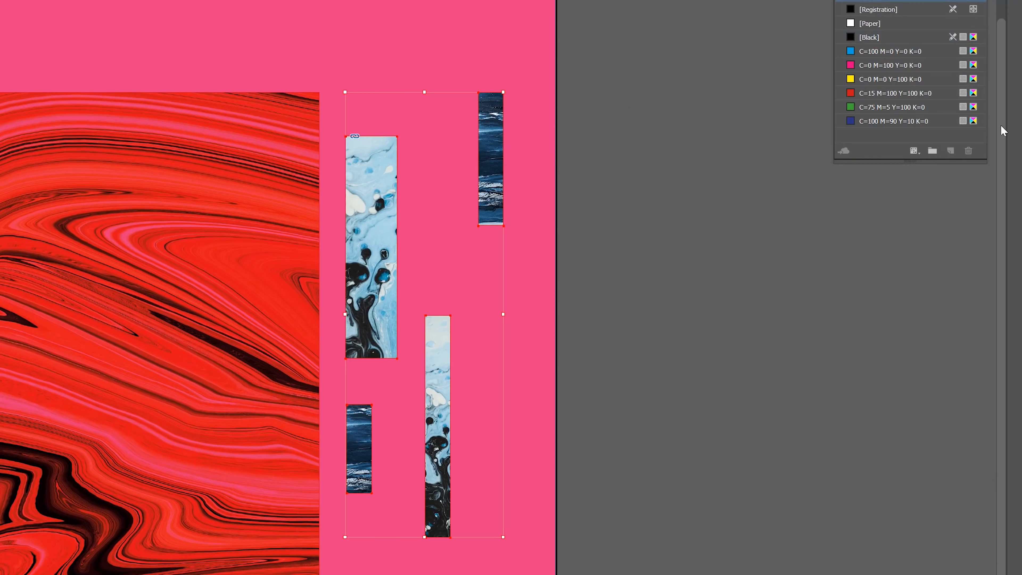
- Try Overlay, then set the blue image strips to Colour Dodge blend mode
click(955, 122)
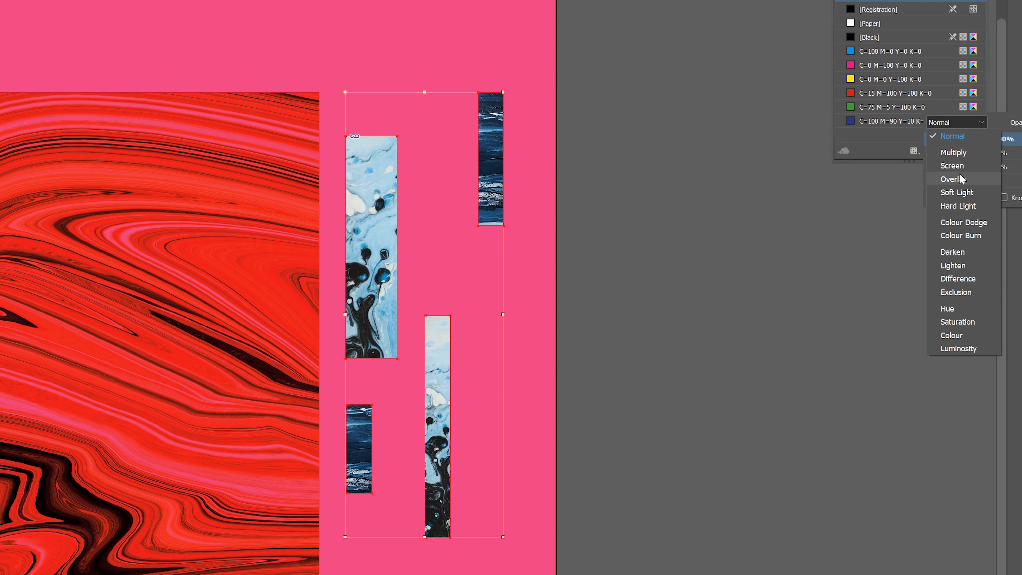
click(954, 180)
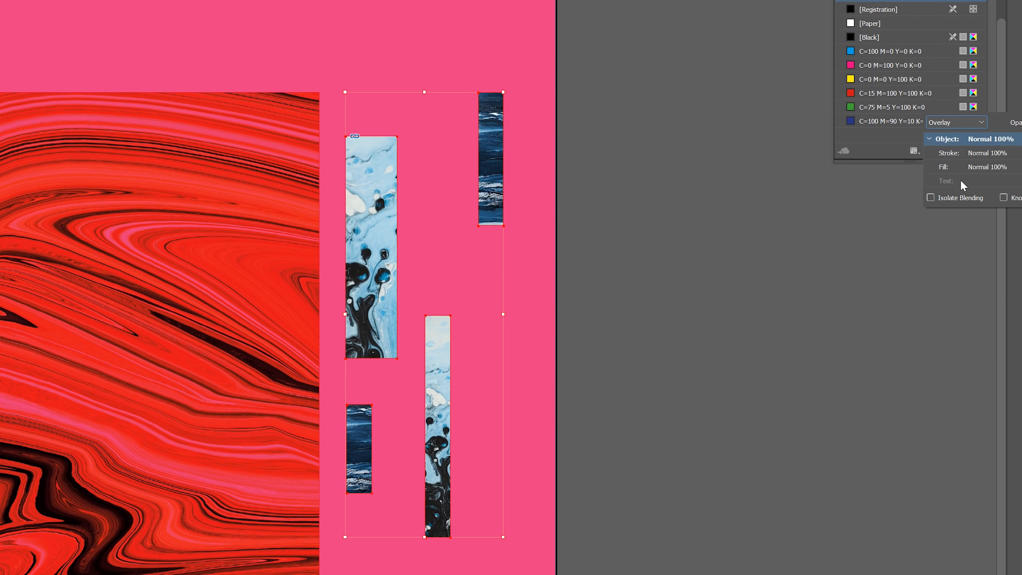
click(954, 122)
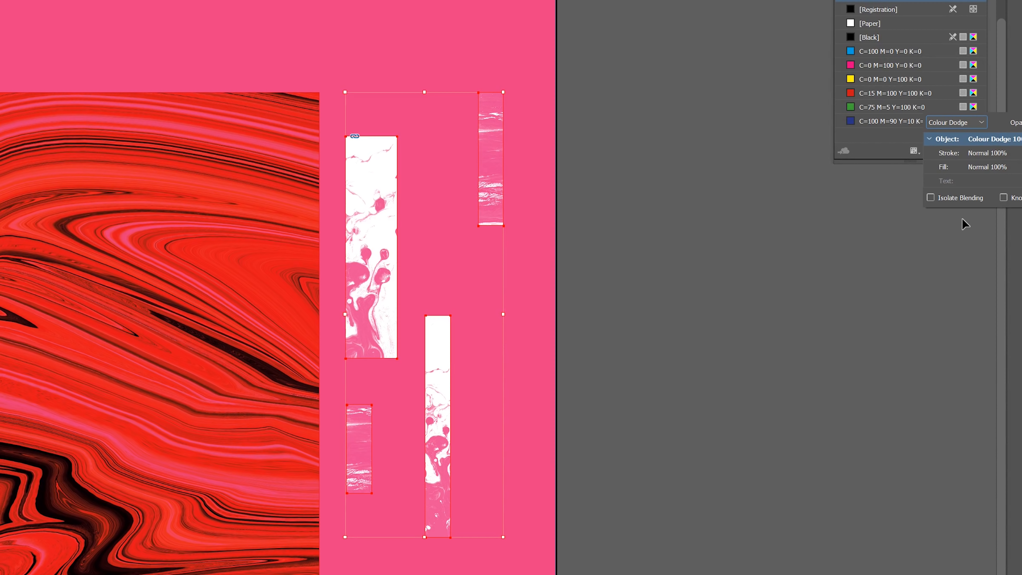
mouse_move(714, 406)
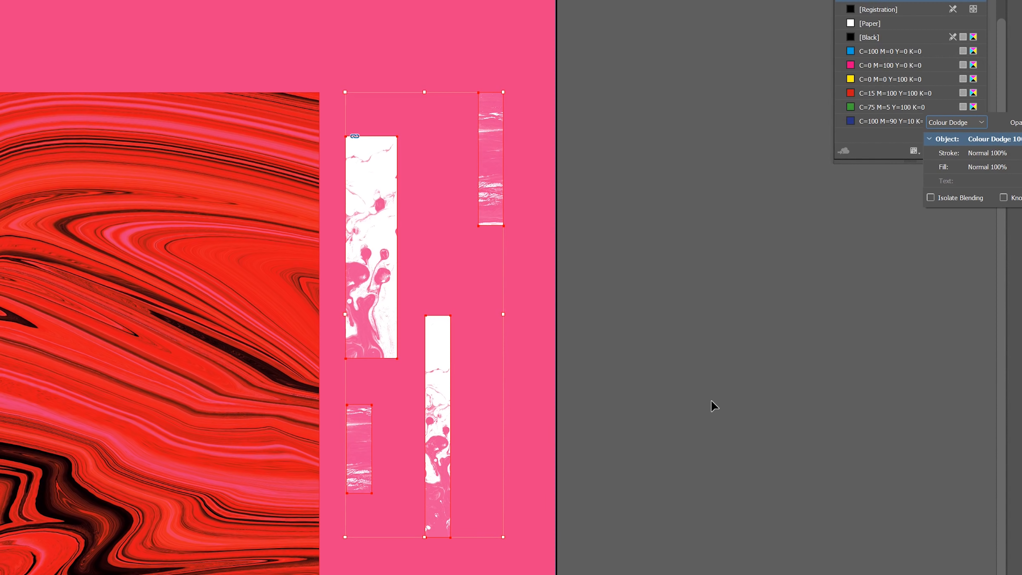
mouse_move(540, 235)
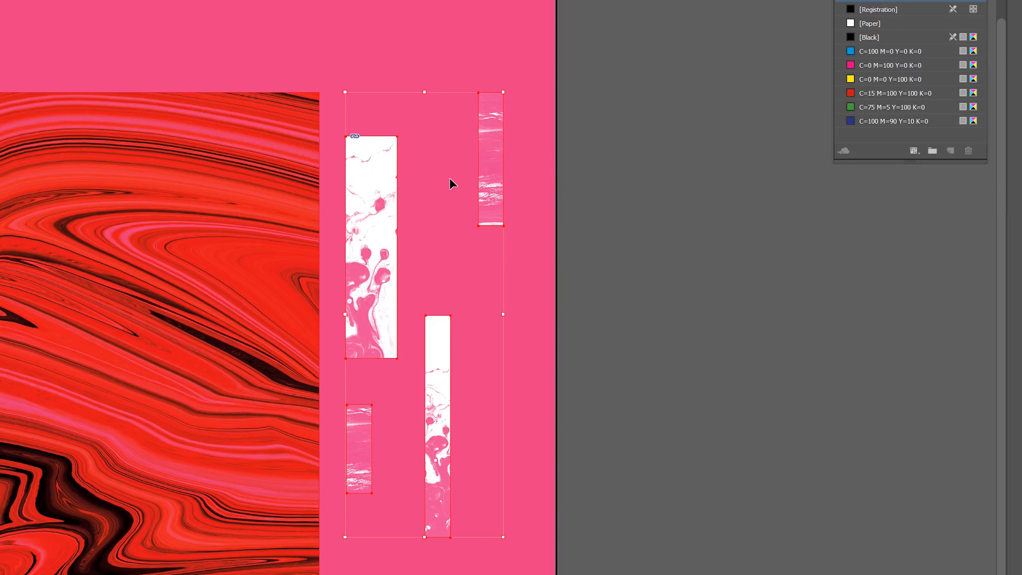
click(956, 122)
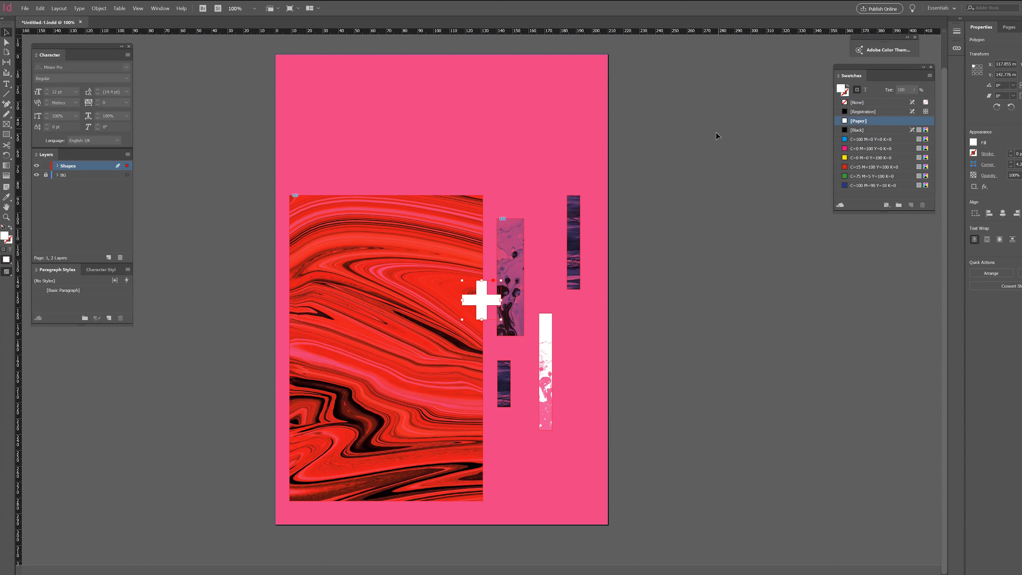
- Make the plus shape a graphic frame, place the marbled image and Multiply-blend it
right_click(554, 107)
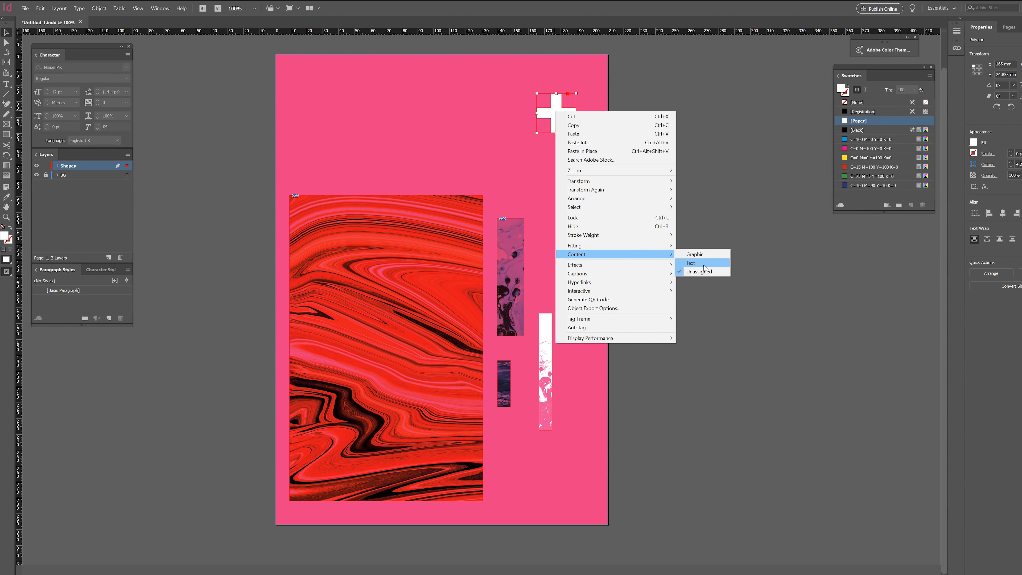
click(690, 262)
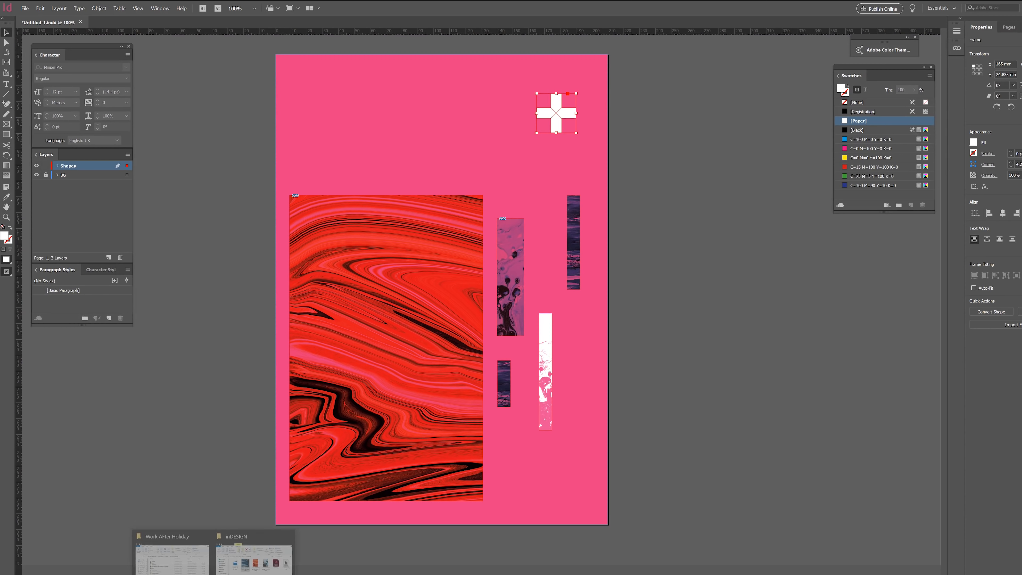
click(252, 554)
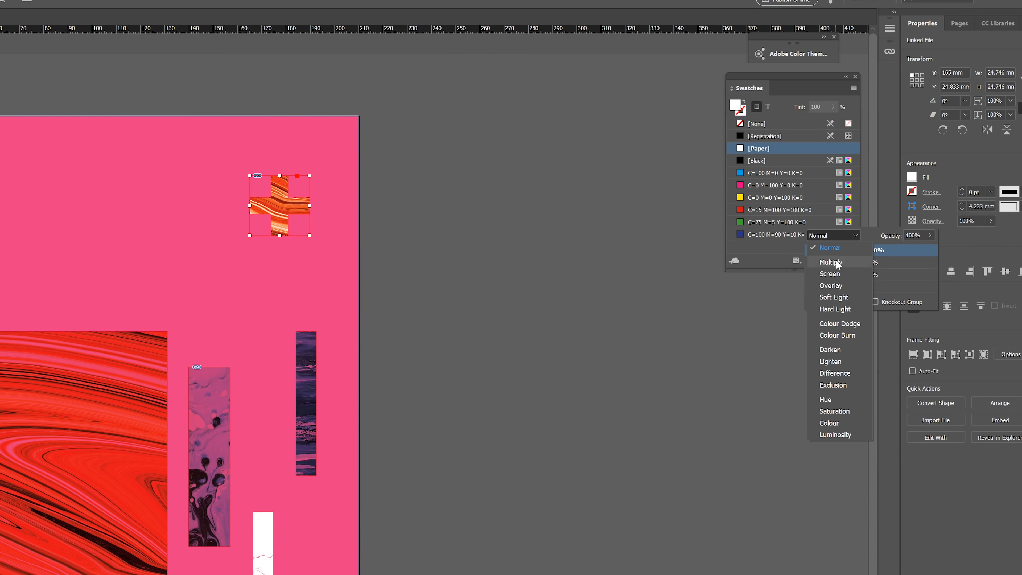
click(831, 261)
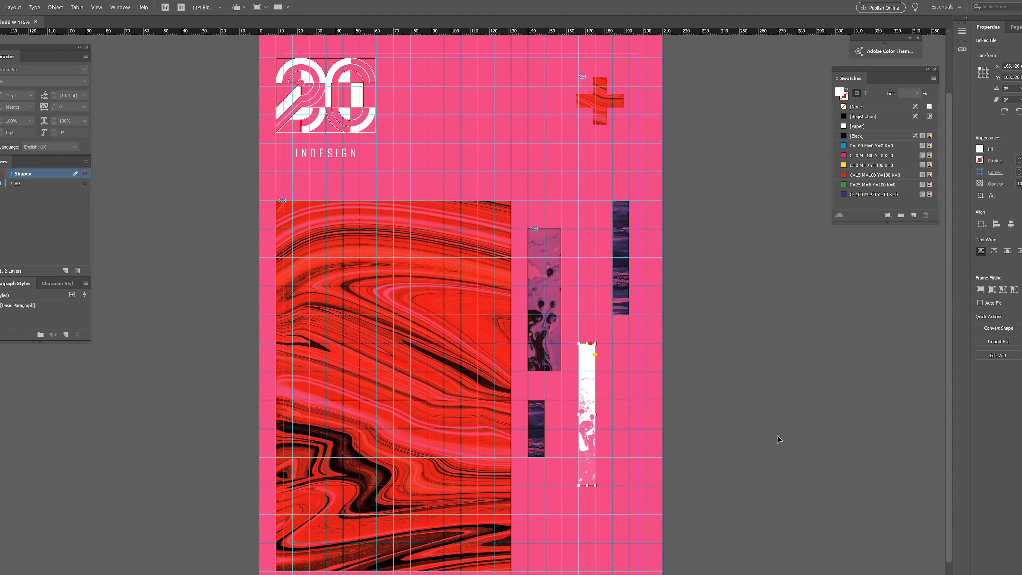
mouse_move(590, 406)
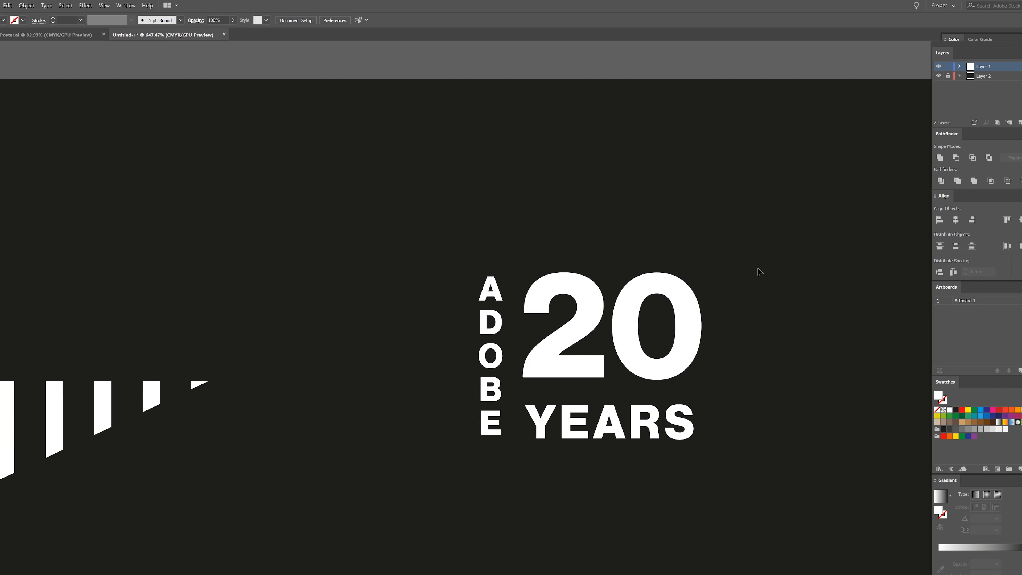
- Select the Adobe 20 Years artwork in Illustrator for copying to the poster
click(552, 389)
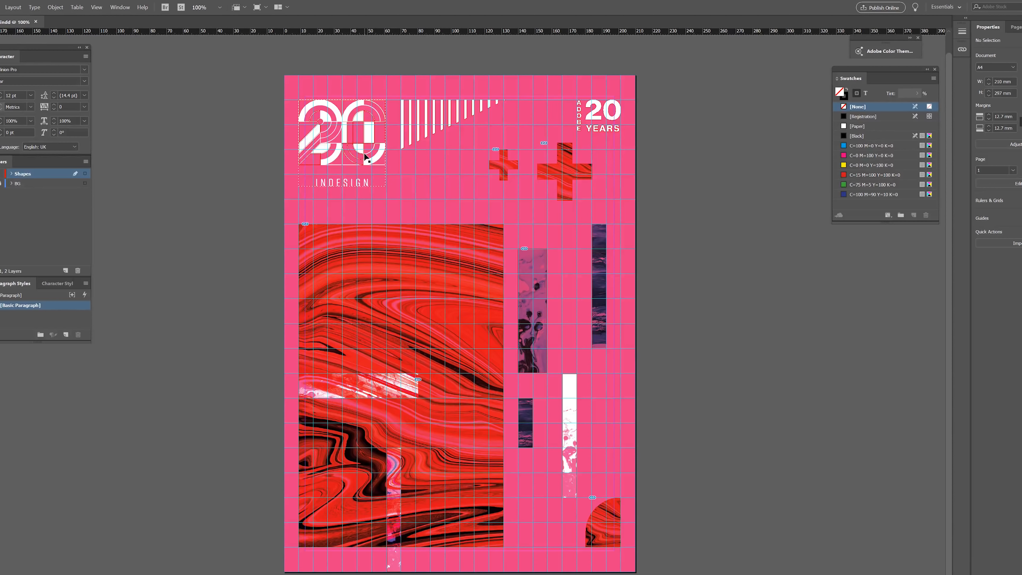
- Deselect everything, then select both red marbled plus shapes beside the stripes and lettering
click(198, 7)
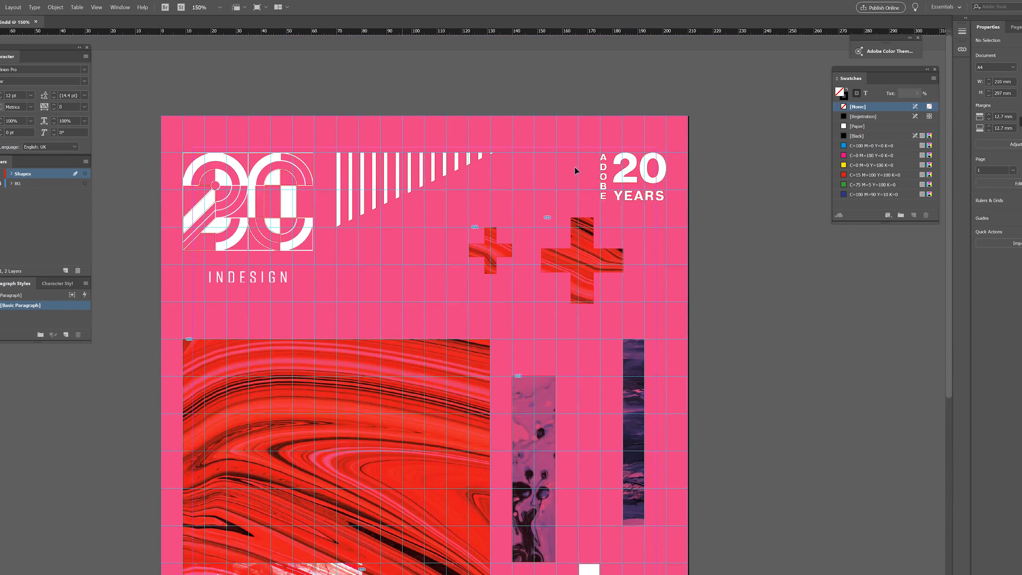
mouse_move(476, 210)
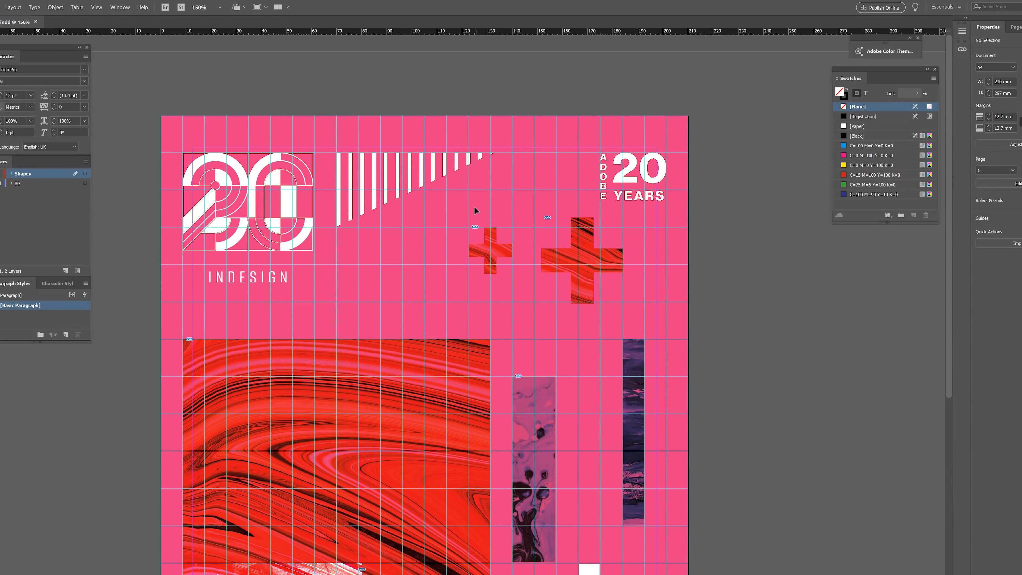
click(488, 247)
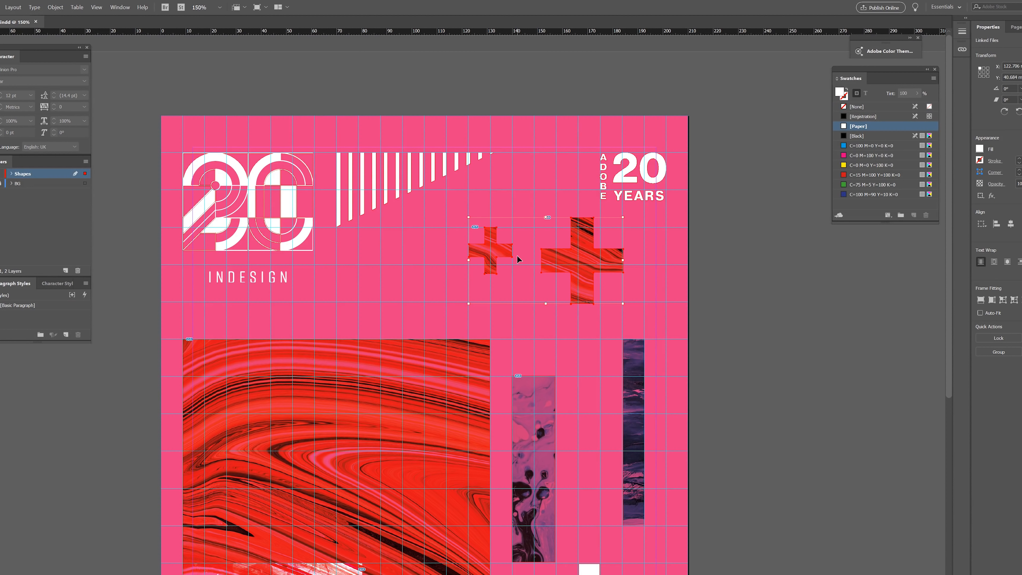